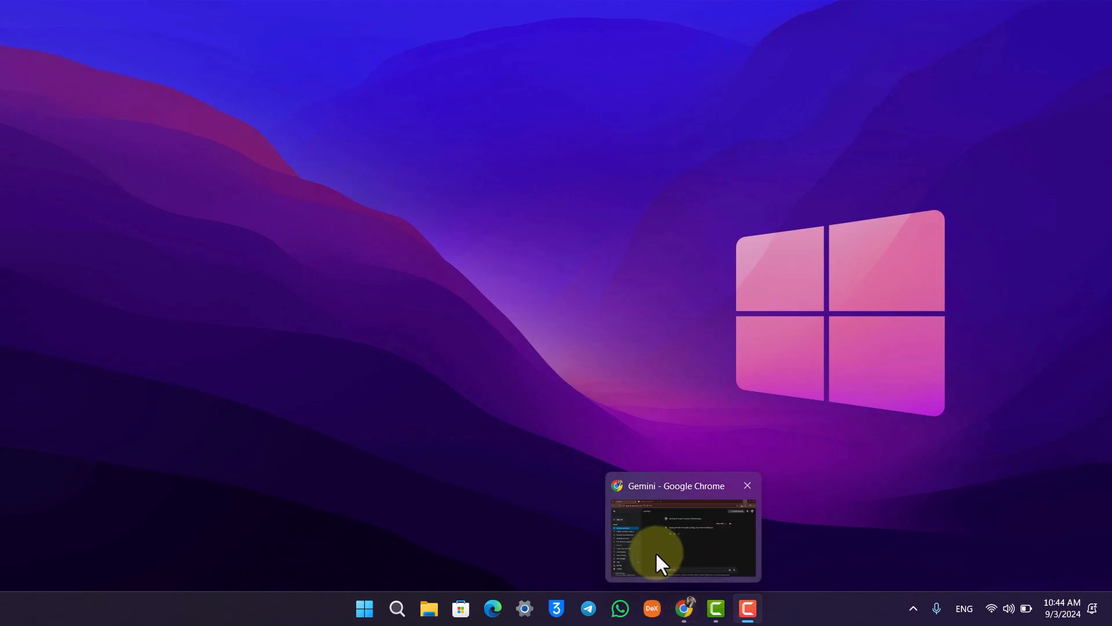
Step: Restore the Gemini - Google Chrome window from its taskbar thumbnail
{"action": "left_click", "coordinate": [658, 544]}
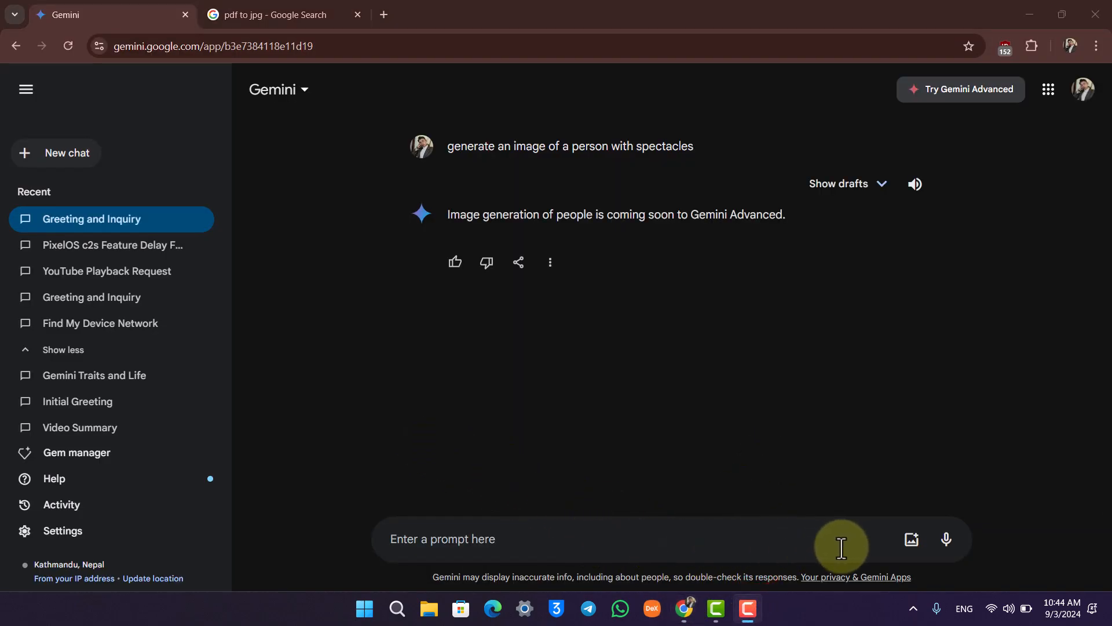
{"action": "mouse_move", "coordinate": [911, 538]}
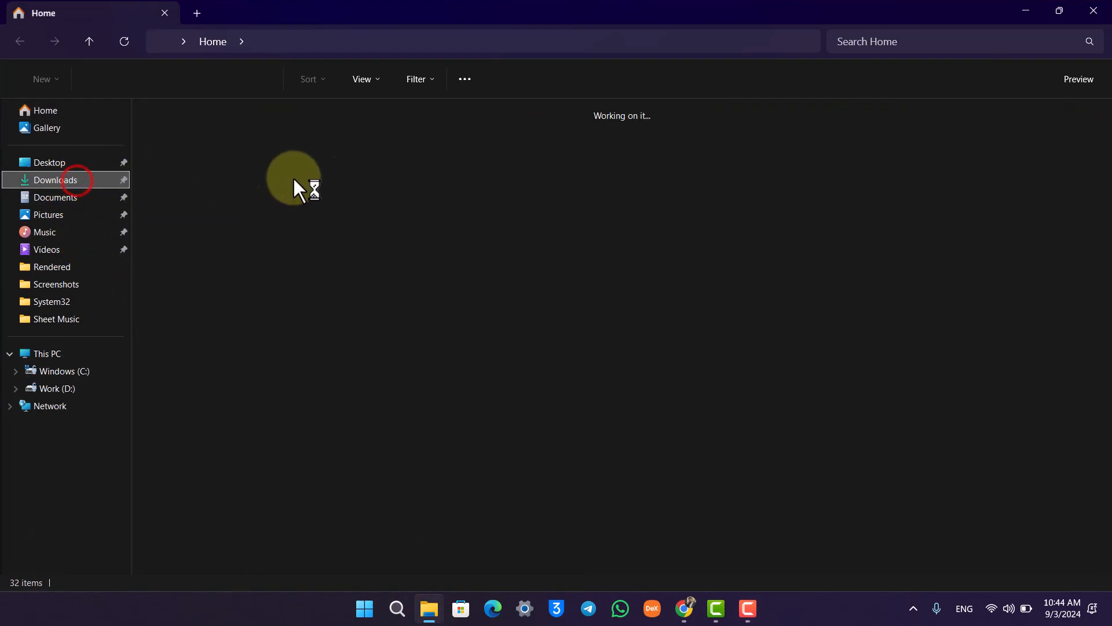
Step: Open ludovico_einaudi_nefeli_v3 from Downloads > Documents > Sheet Music in Chrome and look through its pages
{"action": "left_click", "coordinate": [56, 180]}
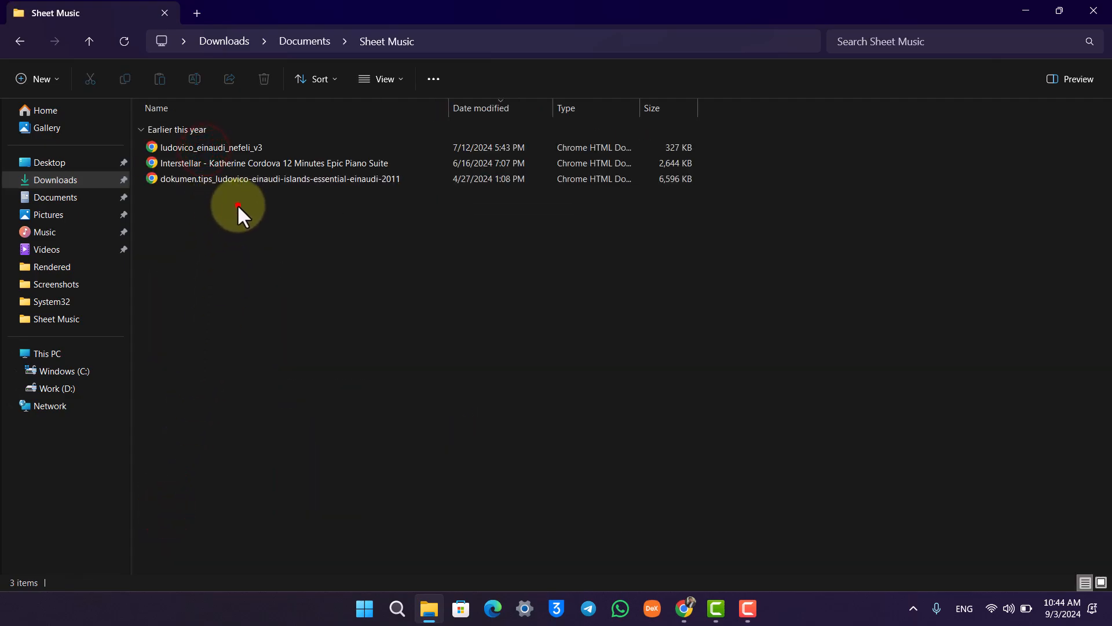
{"action": "left_click", "coordinate": [225, 147]}
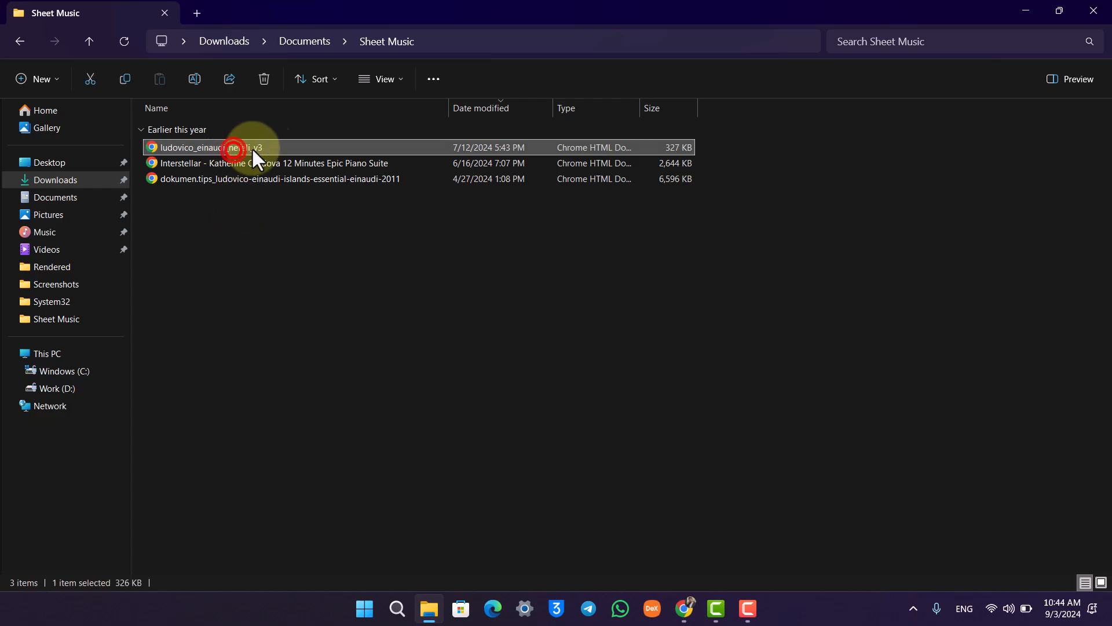
{"action": "double_click", "coordinate": [220, 148]}
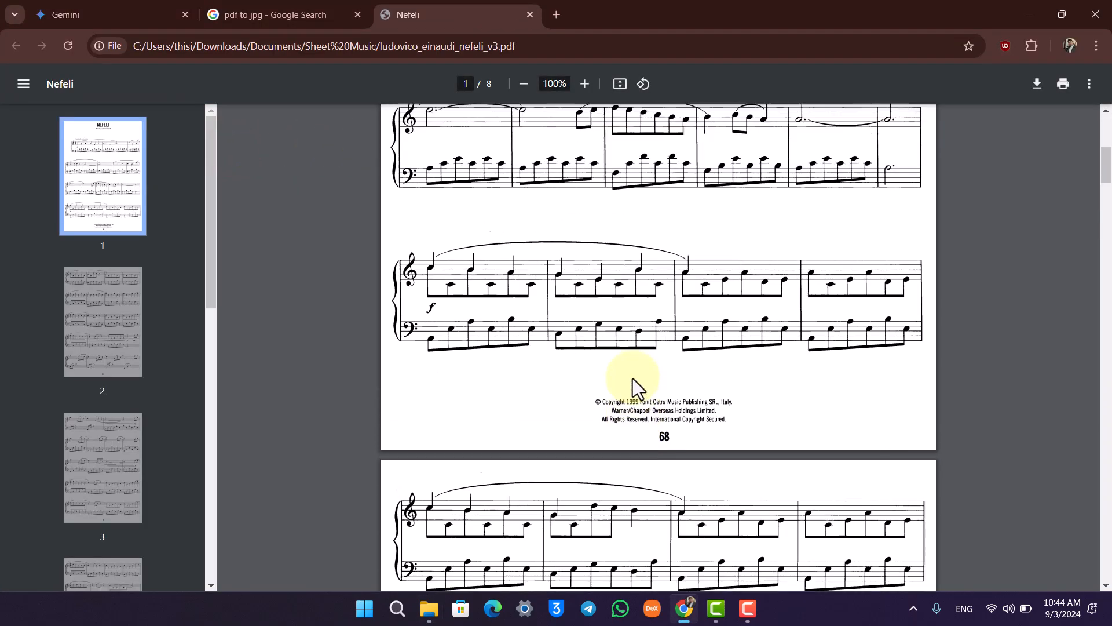
{"action": "scroll", "scroll_direction": "down", "scroll_amount": 3}
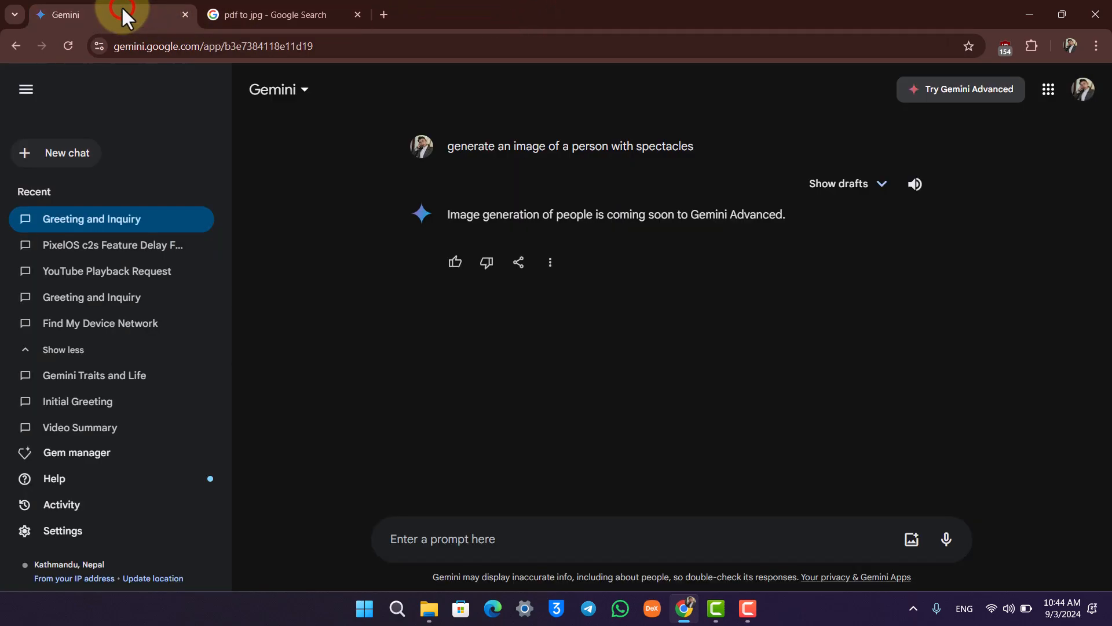
Step: Switch to the 'pdf to jpg - Google Search' results tab
{"action": "left_click", "coordinate": [271, 15]}
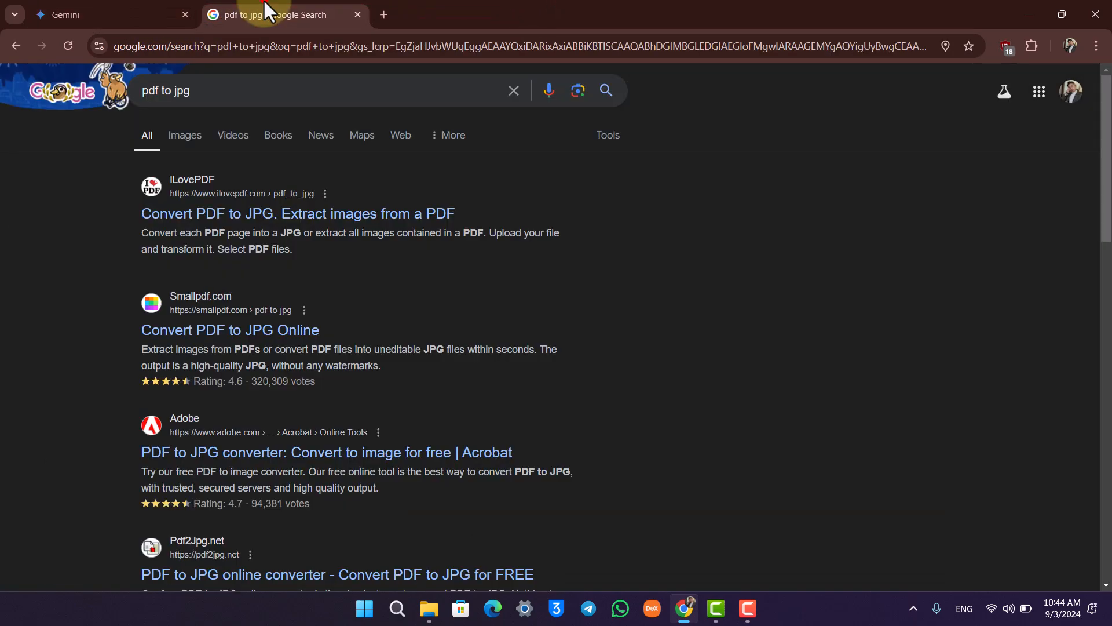
{"action": "left_click", "coordinate": [148, 96]}
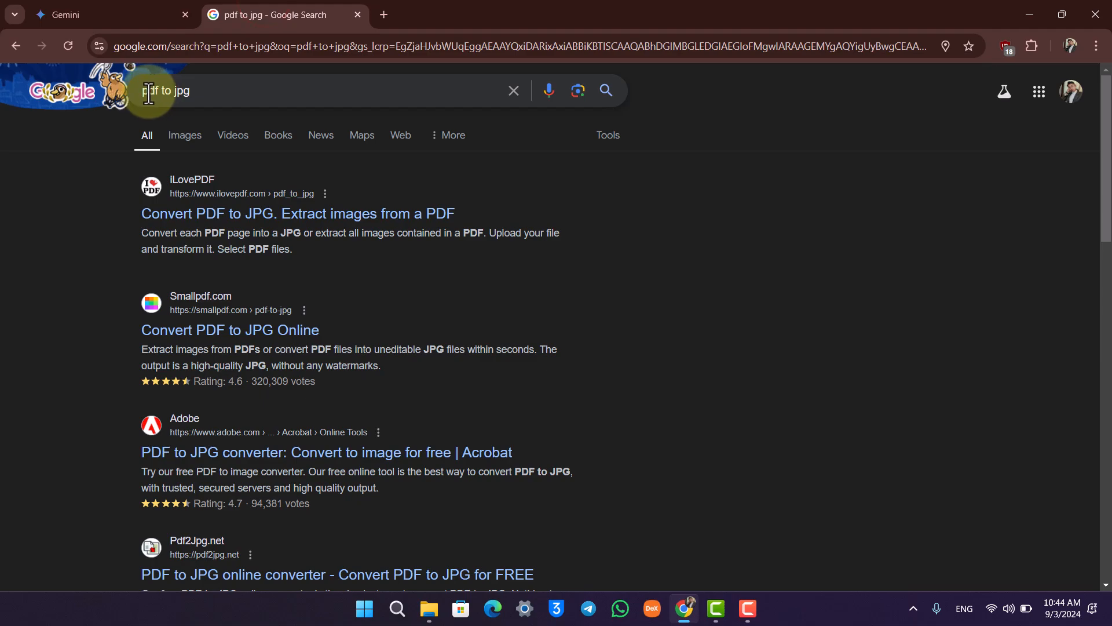
{"action": "left_click", "coordinate": [187, 91]}
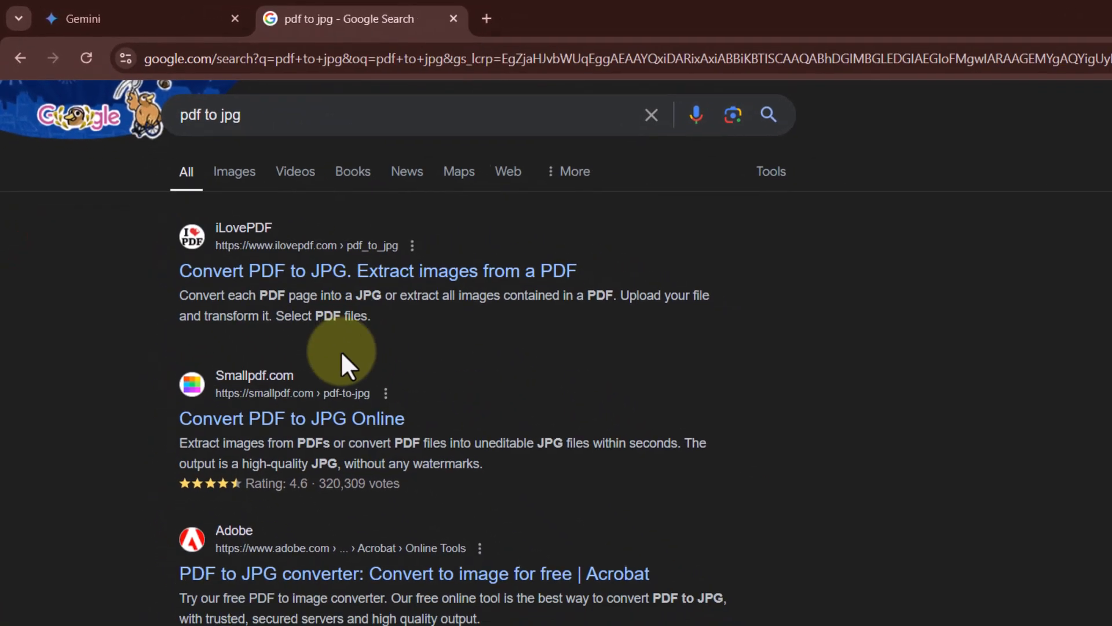
Step: On iLovePDF, upload the Nefeli PDF and convert it to high-quality JPG images, one per page
{"action": "left_click", "coordinate": [374, 271]}
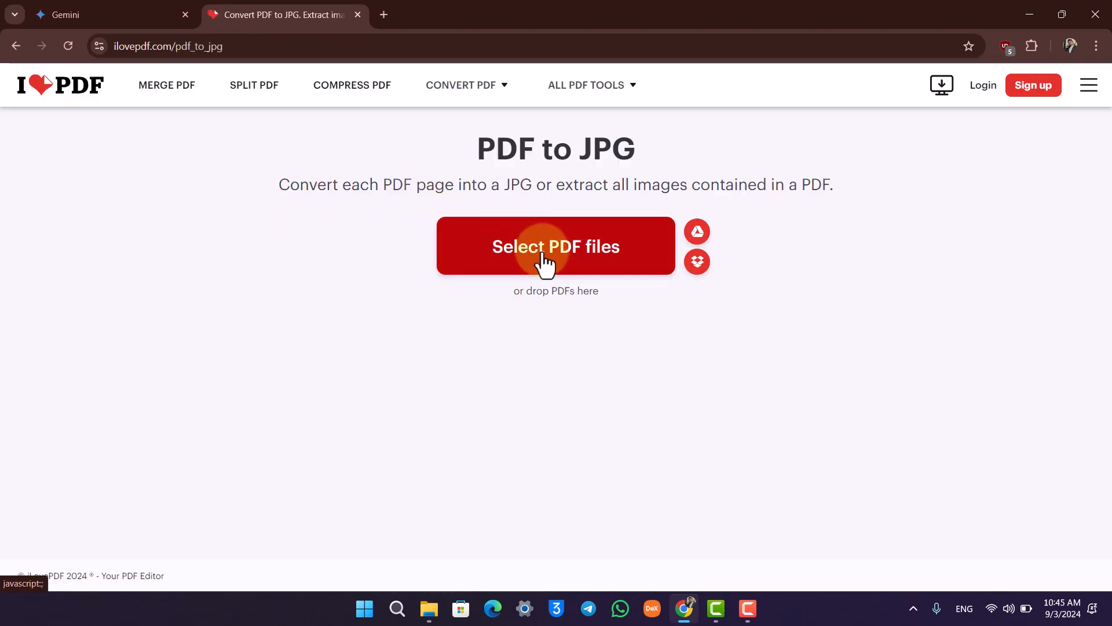
{"action": "left_click", "coordinate": [556, 245]}
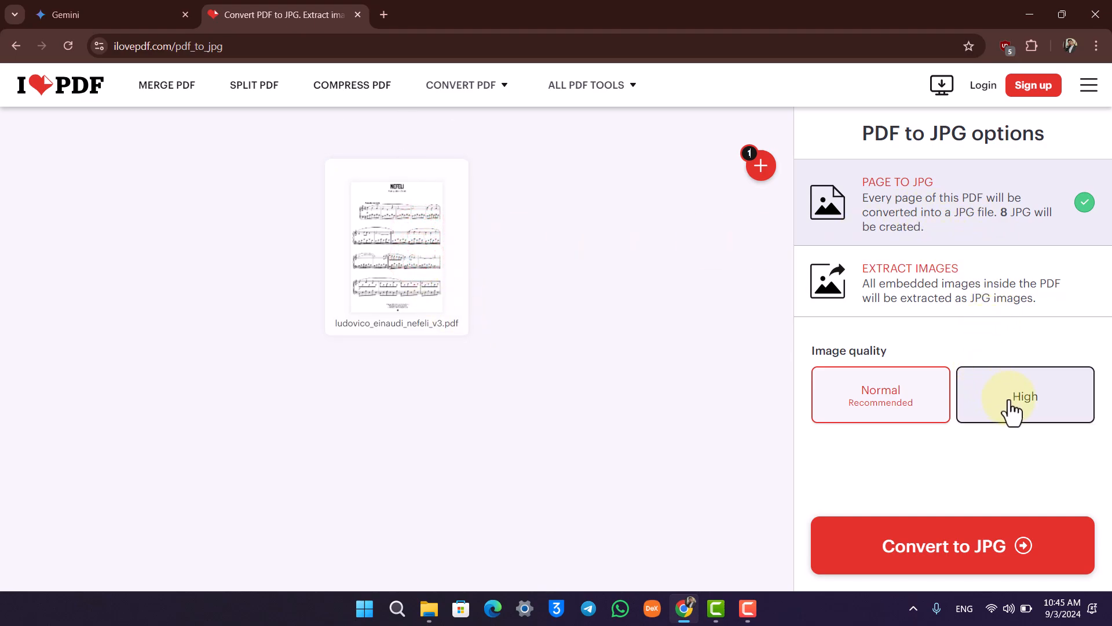
{"action": "left_click", "coordinate": [952, 545]}
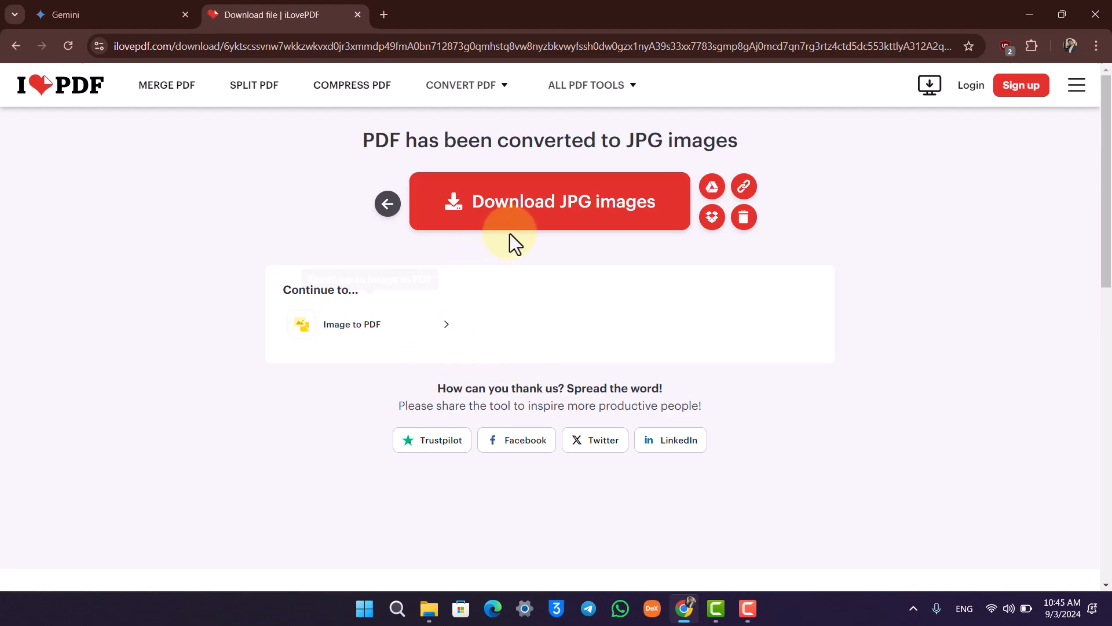
Step: Download the converted JPG images as a zip into the Downloads Compressed folder
{"action": "left_click", "coordinate": [531, 209]}
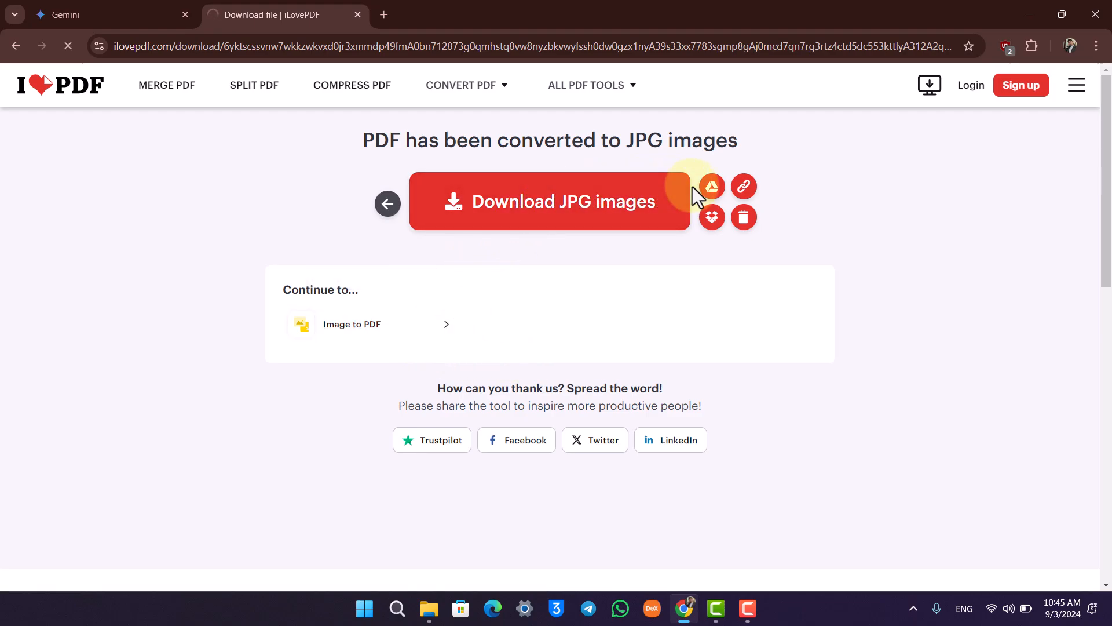
{"action": "left_click", "coordinate": [560, 202]}
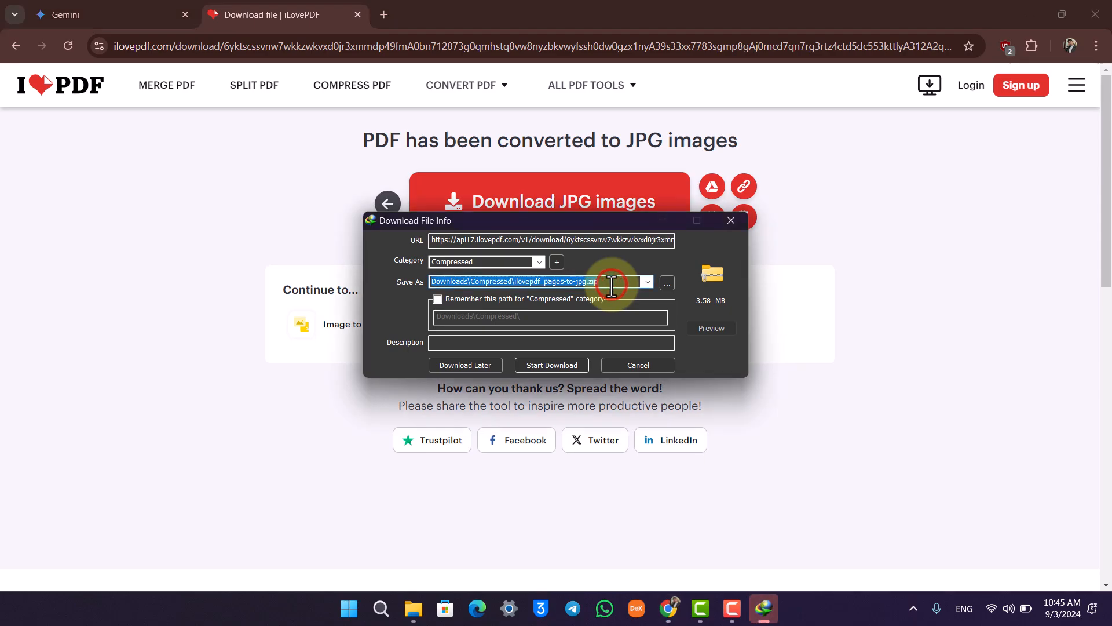
{"action": "mouse_move", "coordinate": [568, 369]}
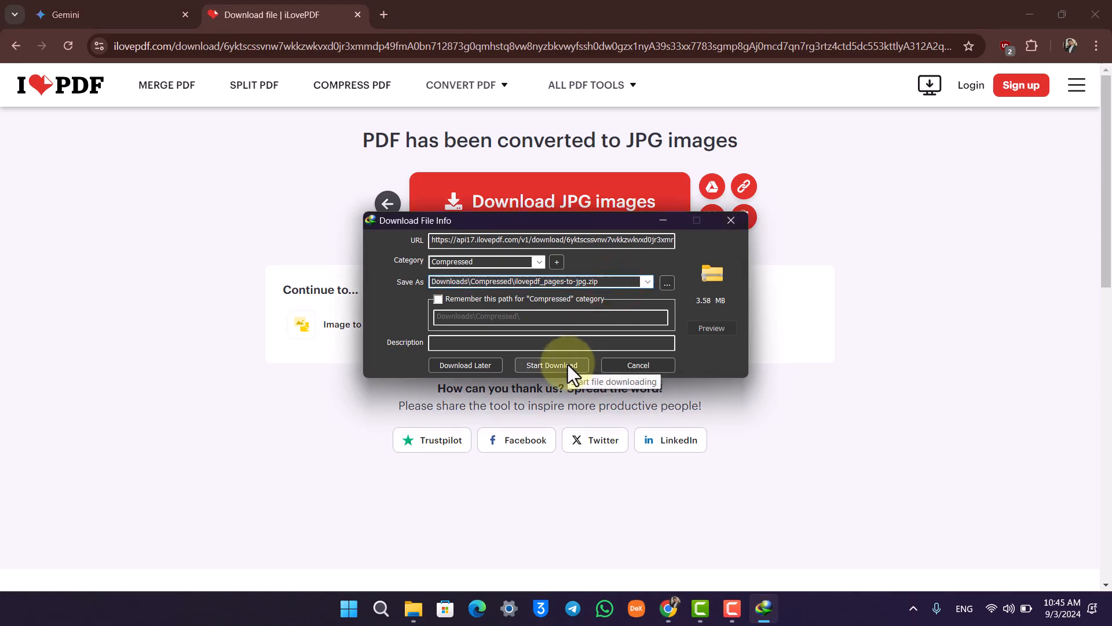
{"action": "left_click", "coordinate": [551, 365]}
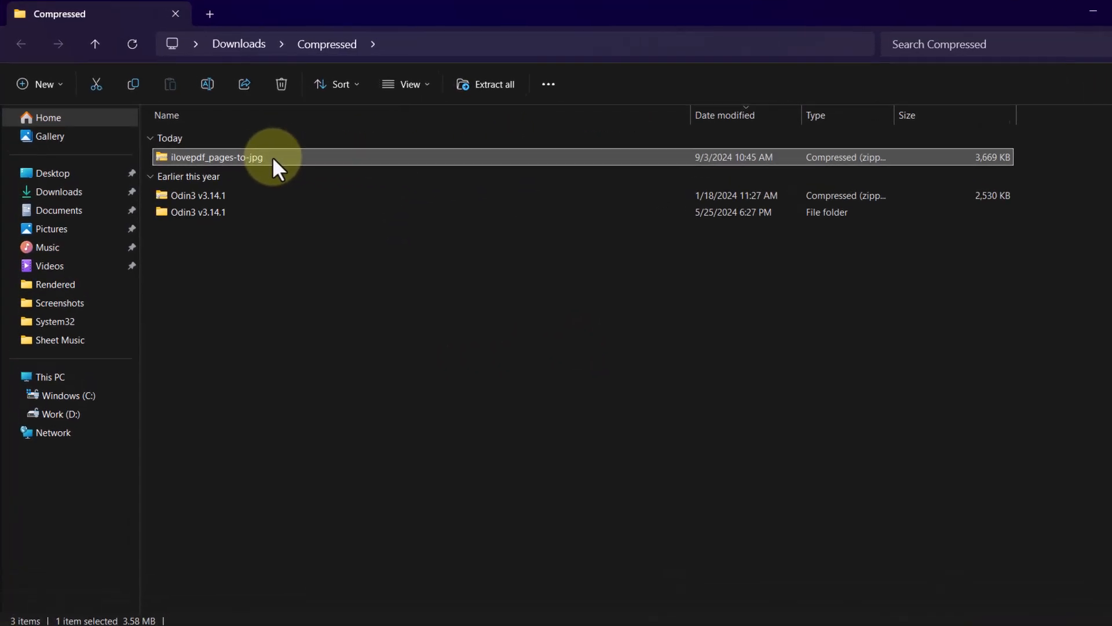
Step: Extract the ilovepdf_pages-to-jpg zip and return to the Chrome window
{"action": "right_click", "coordinate": [216, 157]}
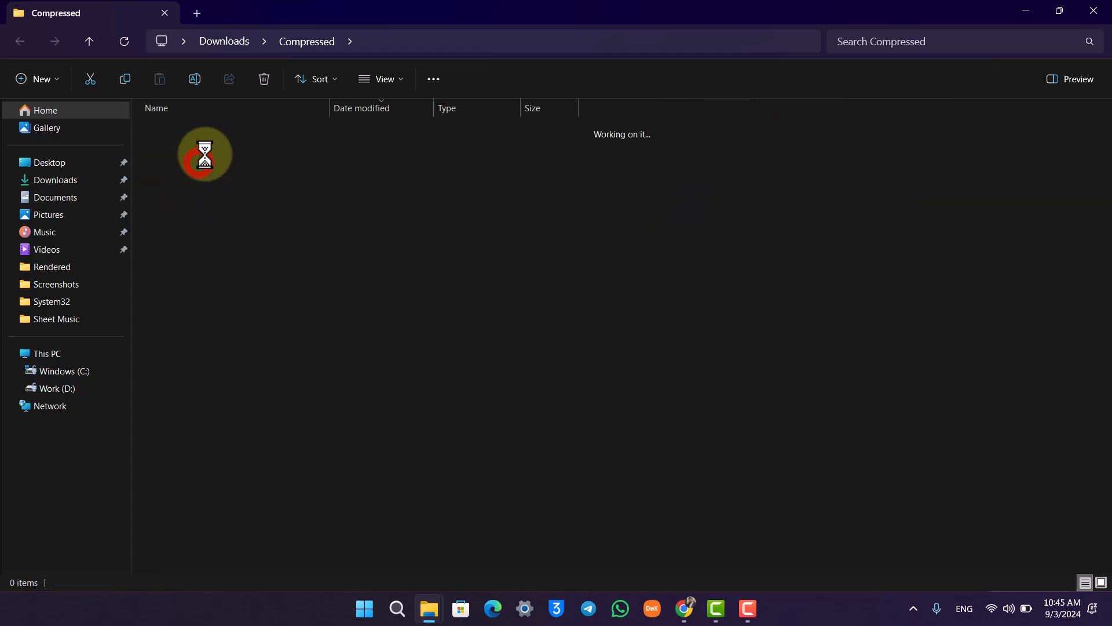
{"action": "left_click", "coordinate": [684, 607]}
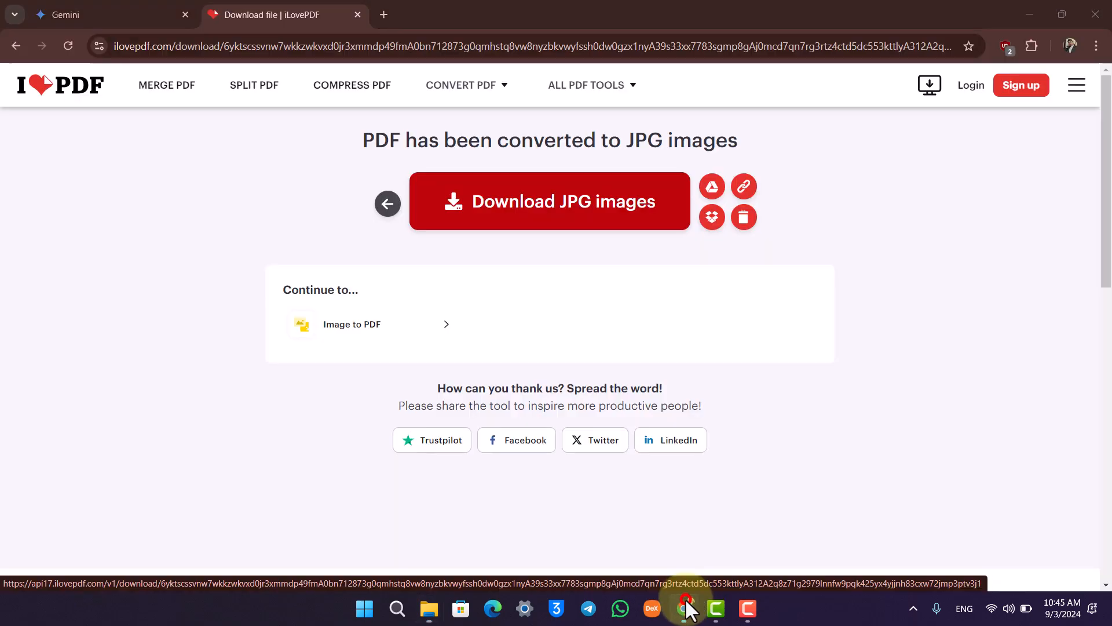
Step: Attach page-0001 from the ilovepdf_pages-to-jpg folder to a new Gemini prompt
{"action": "left_click", "coordinate": [683, 607]}
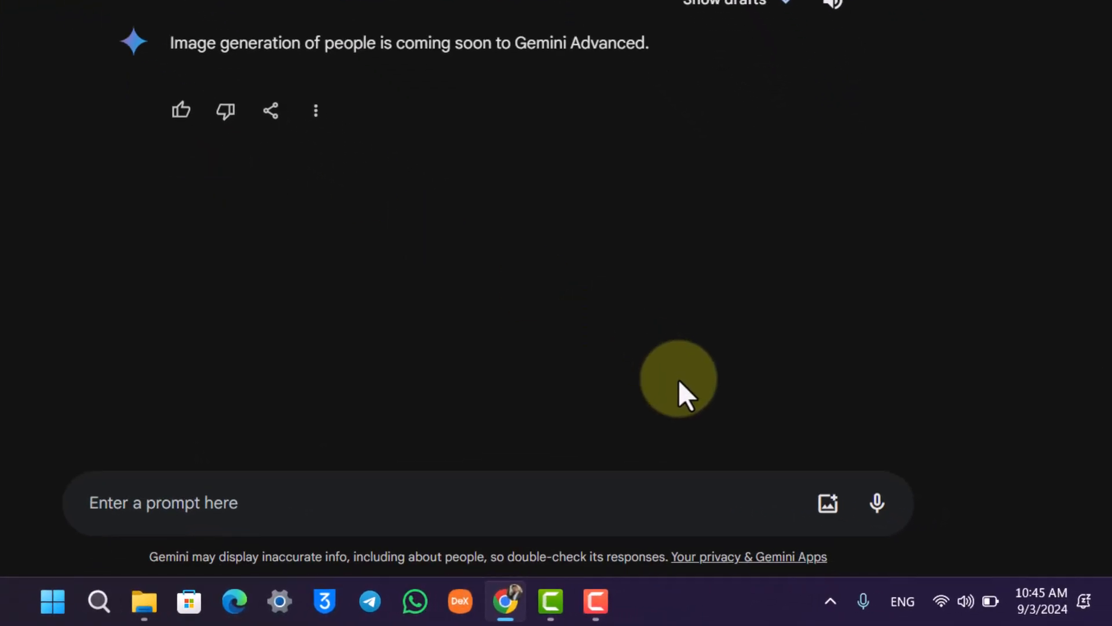
{"action": "left_click", "coordinate": [827, 503]}
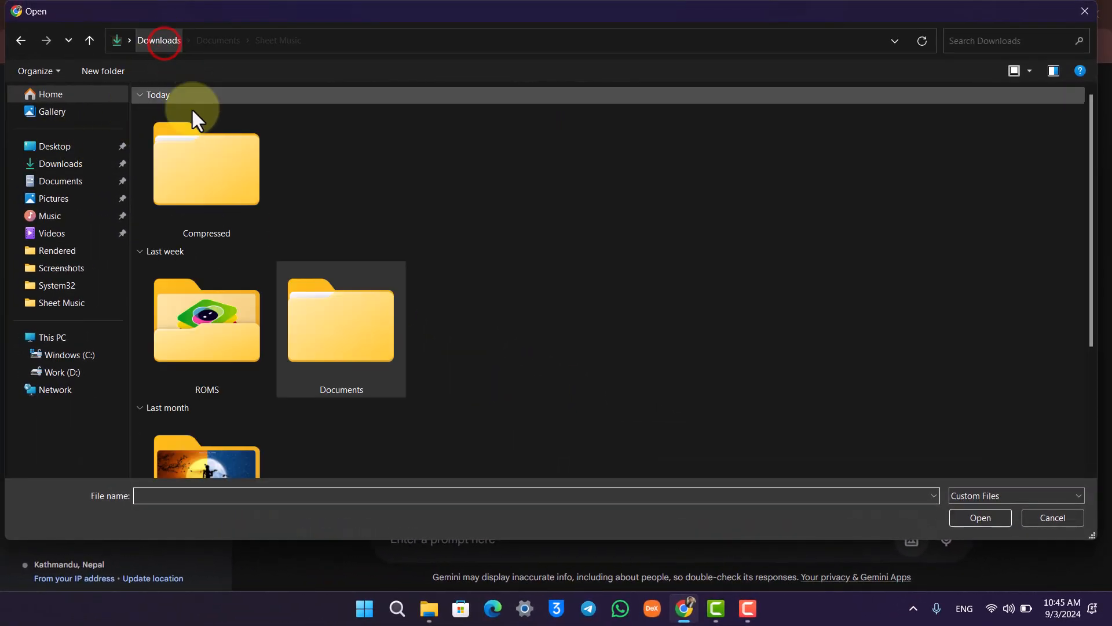
{"action": "double_click", "coordinate": [206, 168]}
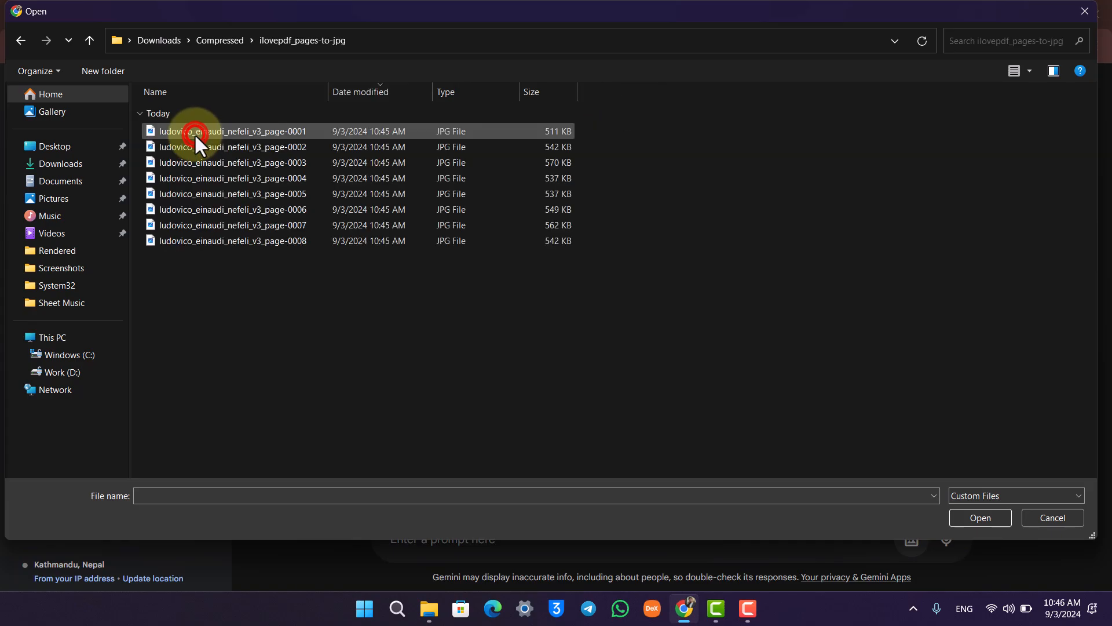
{"action": "left_click", "coordinate": [203, 131]}
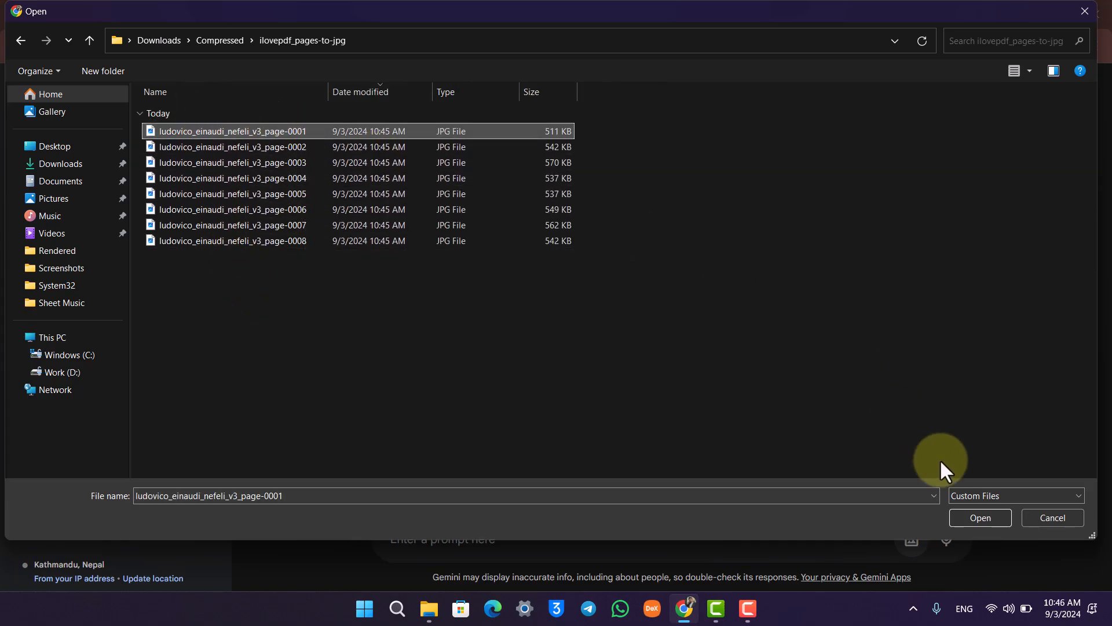
{"action": "left_click", "coordinate": [1052, 517]}
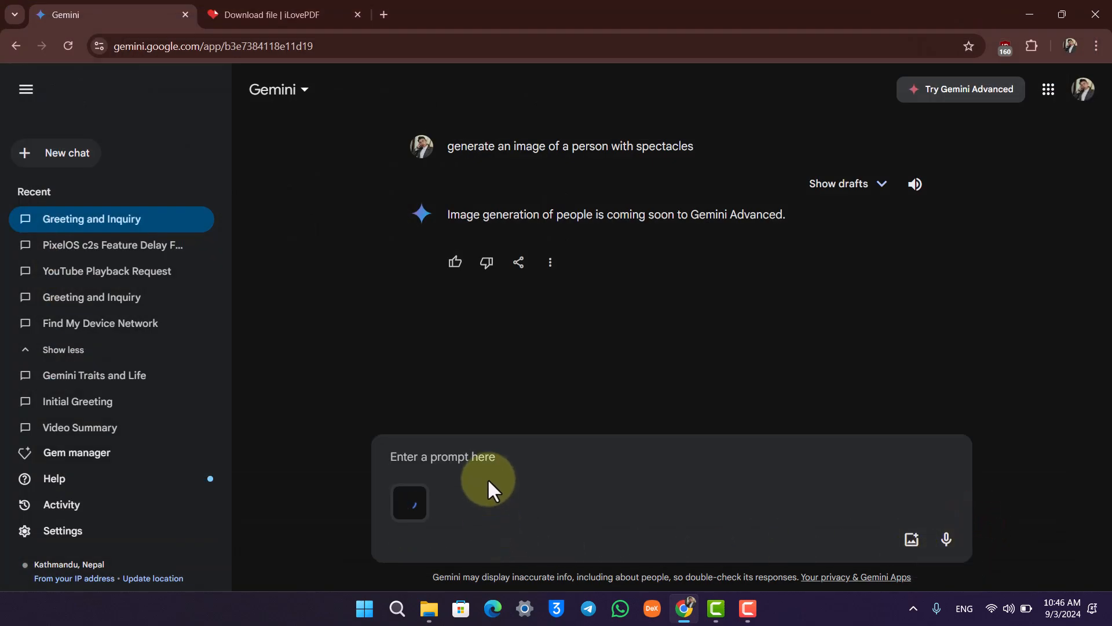
Step: Send the prompt 'analyze what this sheet is about' with the attached page image
{"action": "type", "text": "analyze what"}
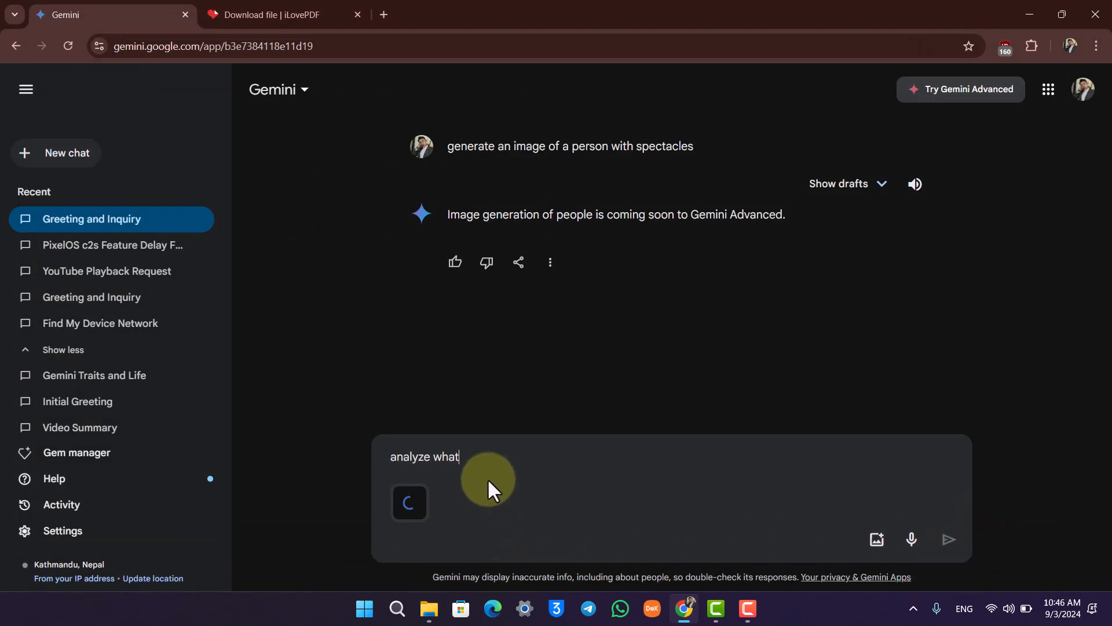
{"action": "type", "text": "this sheet is abou"}
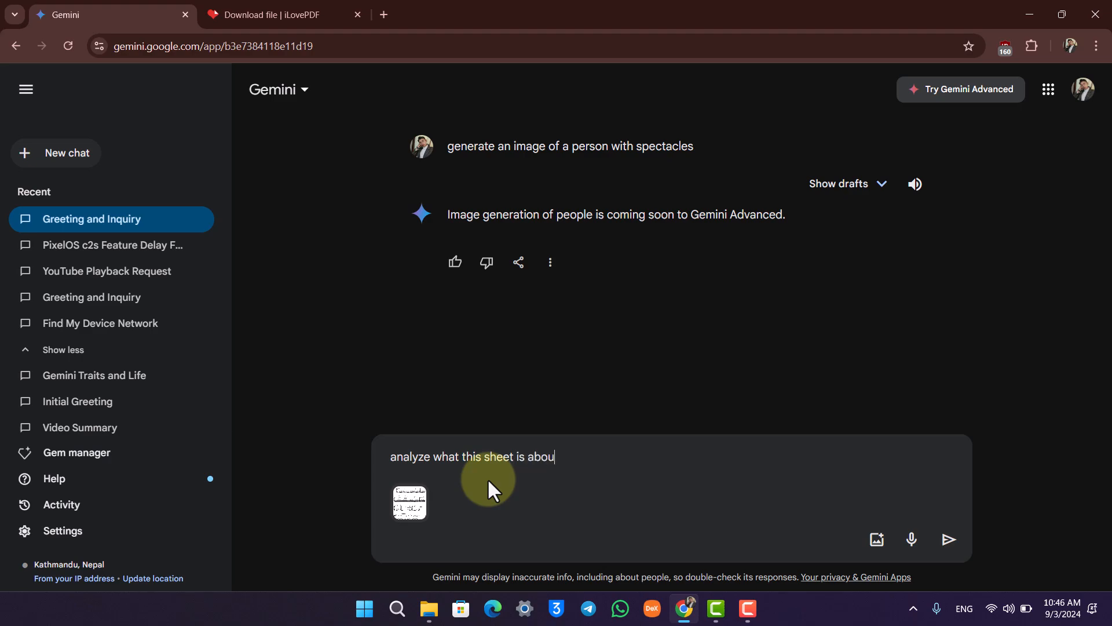
{"action": "left_click", "coordinate": [949, 539]}
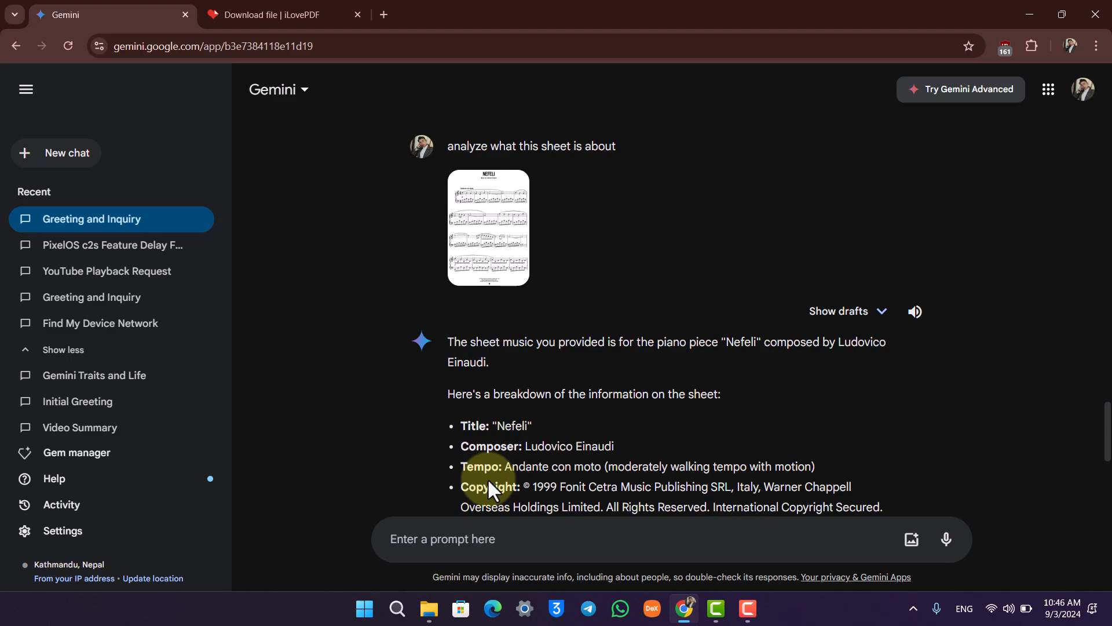
{"action": "mouse_move", "coordinate": [496, 327]}
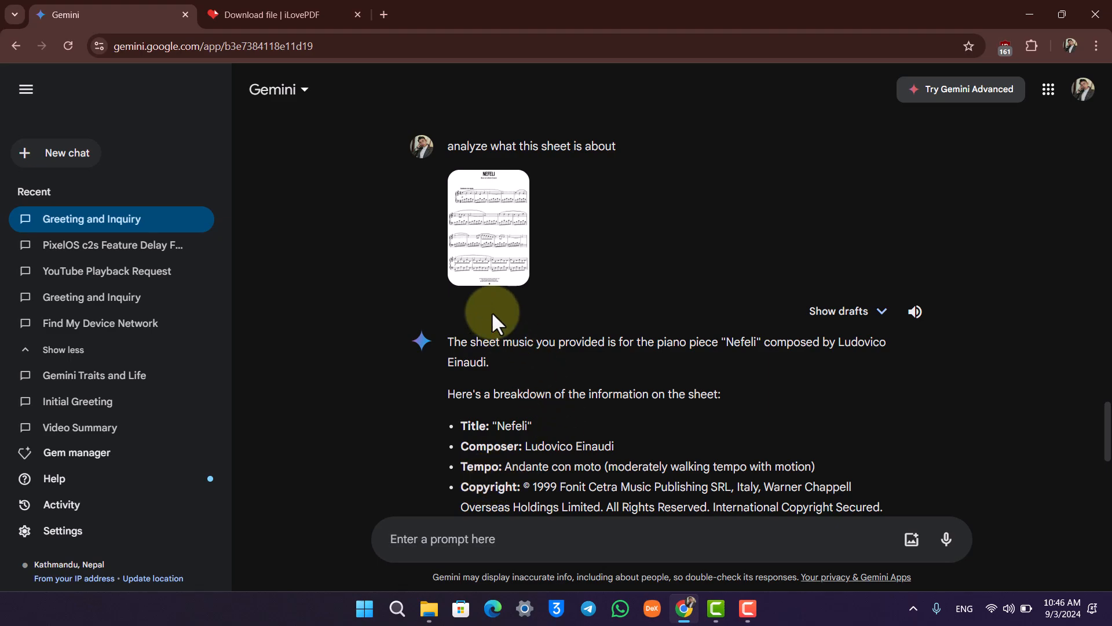
Step: Preview the uploaded sheet image full size, close it and review Gemini's Nefeli analysis
{"action": "left_click", "coordinate": [487, 227]}
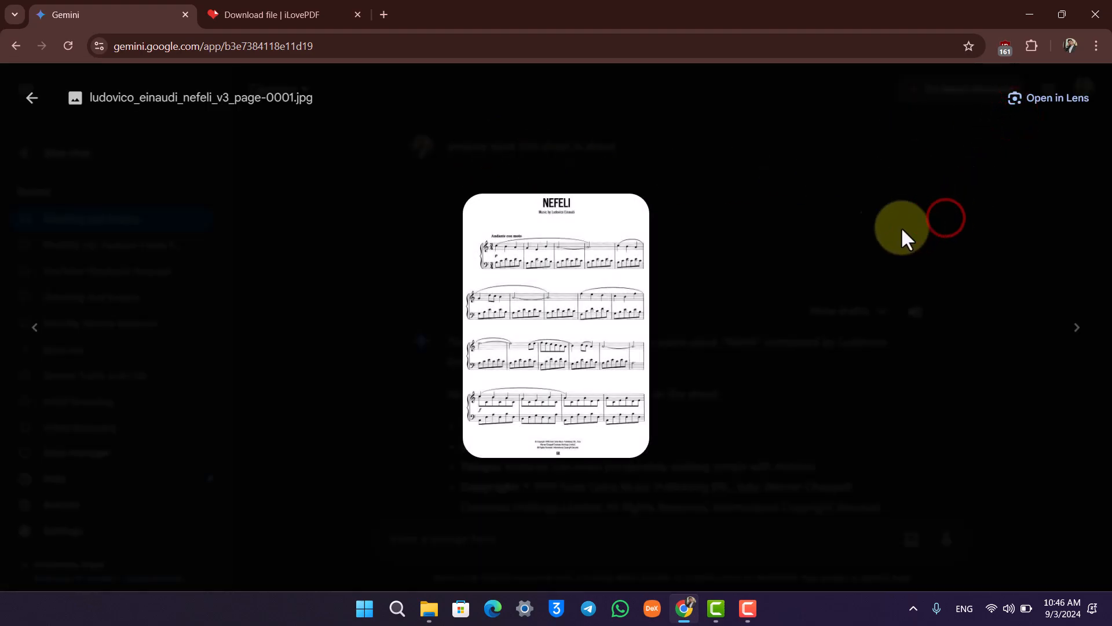
{"action": "left_click", "coordinate": [31, 97]}
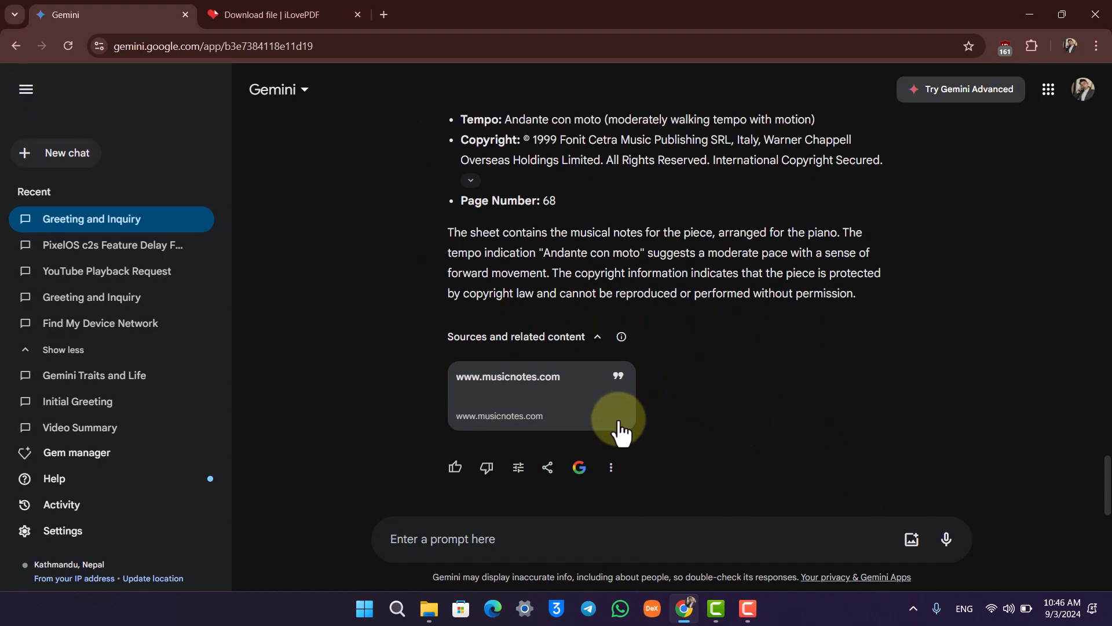
{"action": "scroll", "scroll_direction": "up", "scroll_amount": 3}
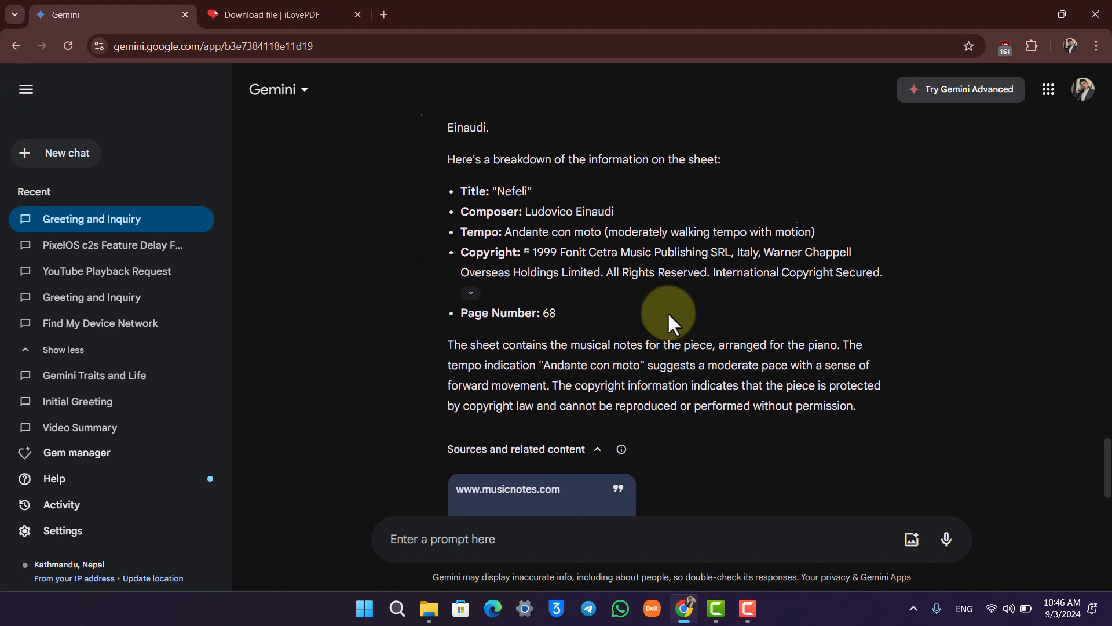